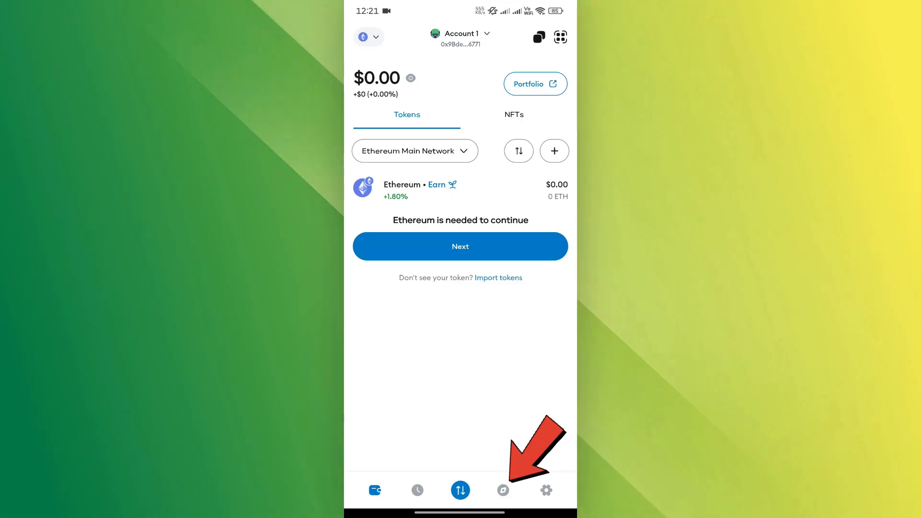
- Open MetaMask's in-app browser on the Portfolio Discover page
{"action": "left_click", "coordinate": [502, 490]}
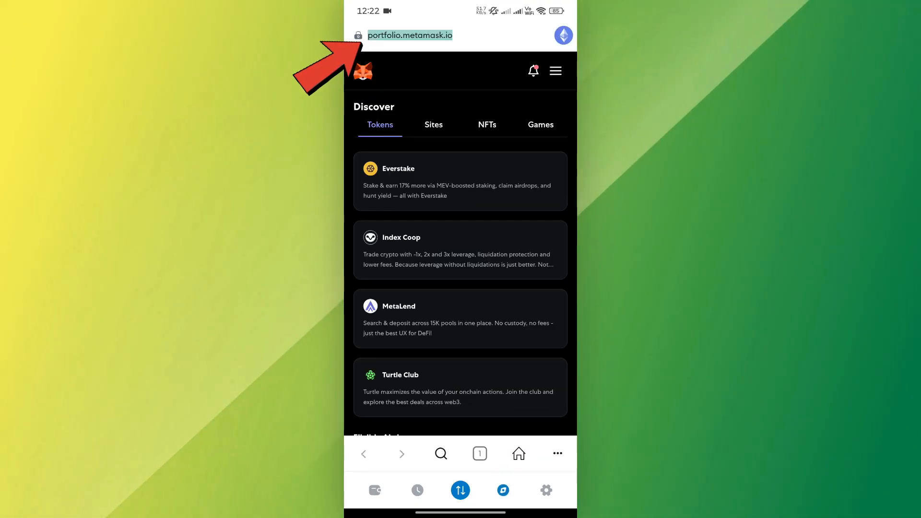
- Search Google for 'coredao' in the wallet browser
{"action": "type", "text": "core"}
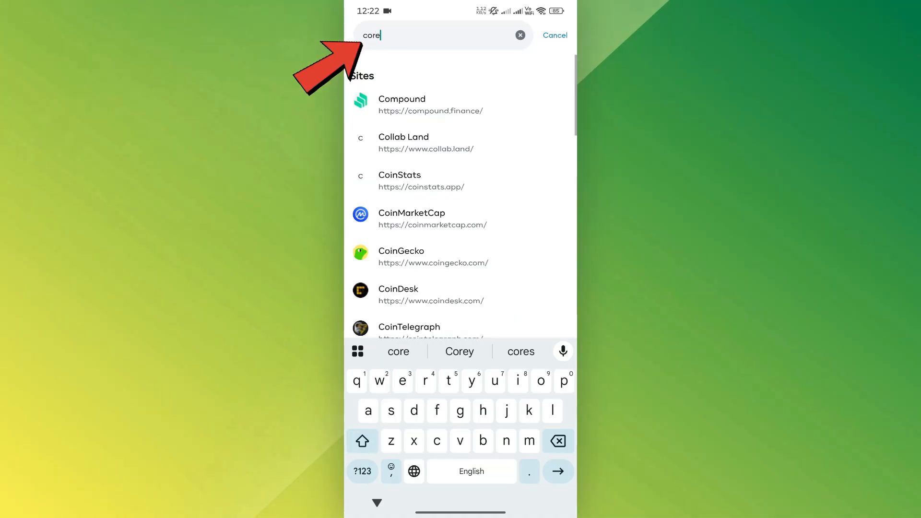
{"action": "type", "text": "dao"}
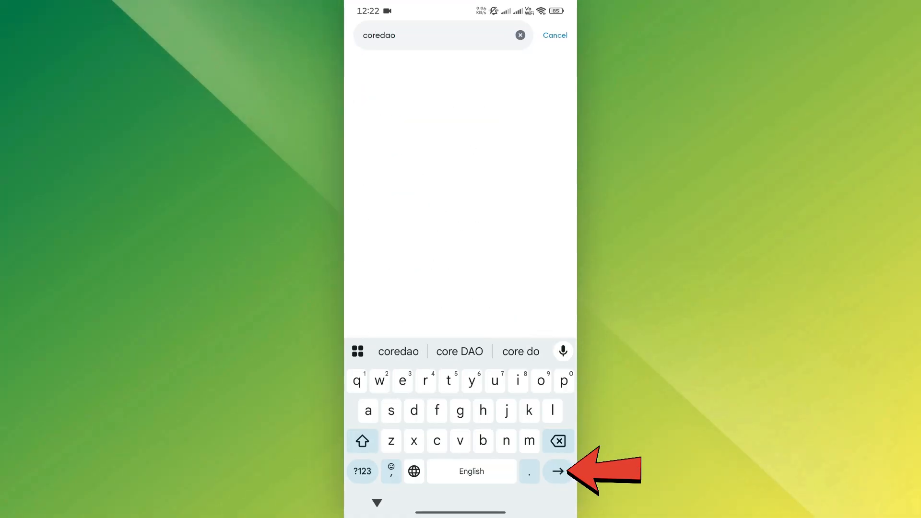
{"action": "left_click", "coordinate": [557, 471]}
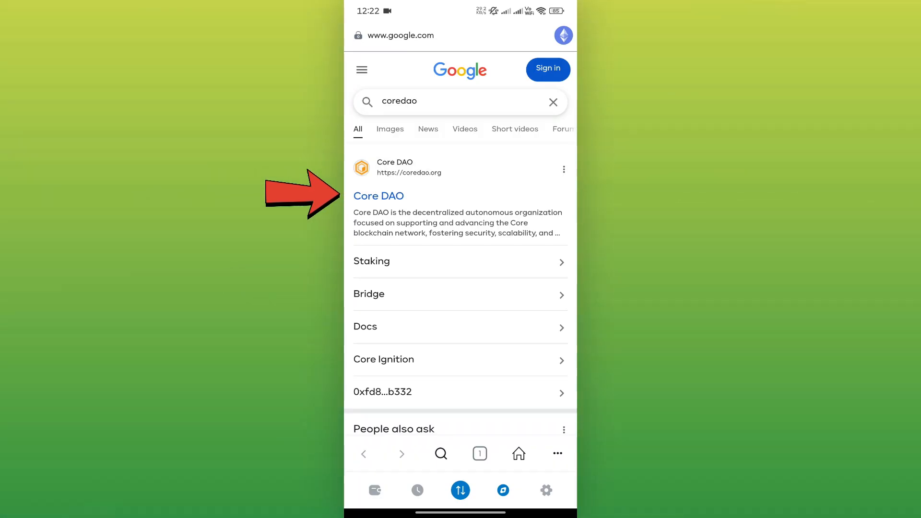
- Open coredao.org, accept all cookies, and scroll to the footer
{"action": "left_click", "coordinate": [379, 196]}
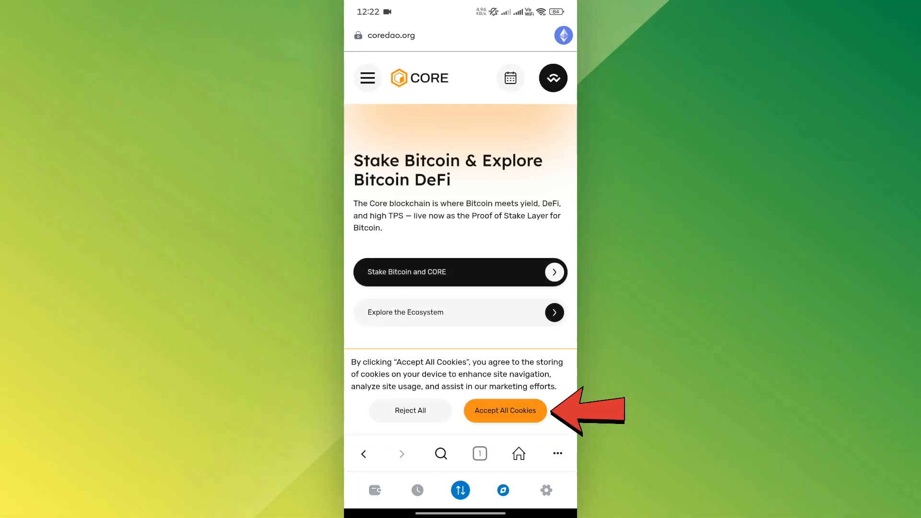
{"action": "left_click", "coordinate": [504, 410]}
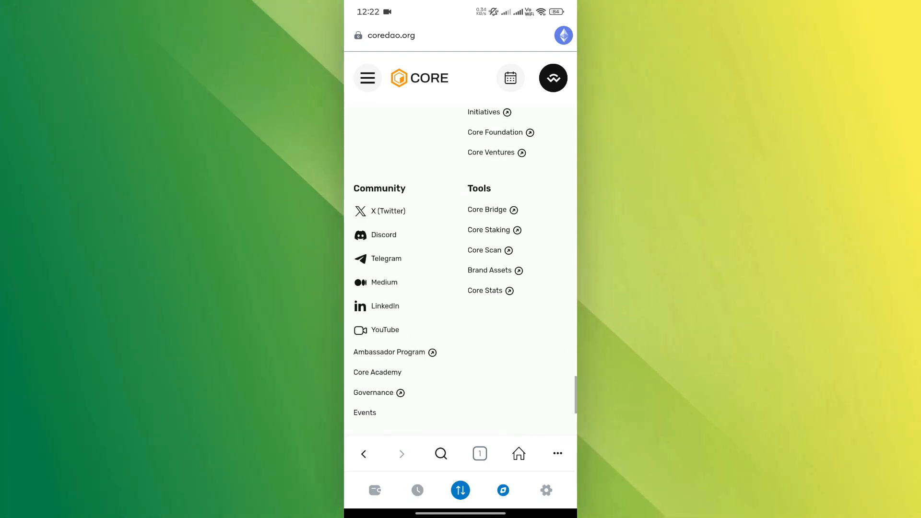
{"action": "scroll", "scroll_direction": "down", "scroll_amount": 3}
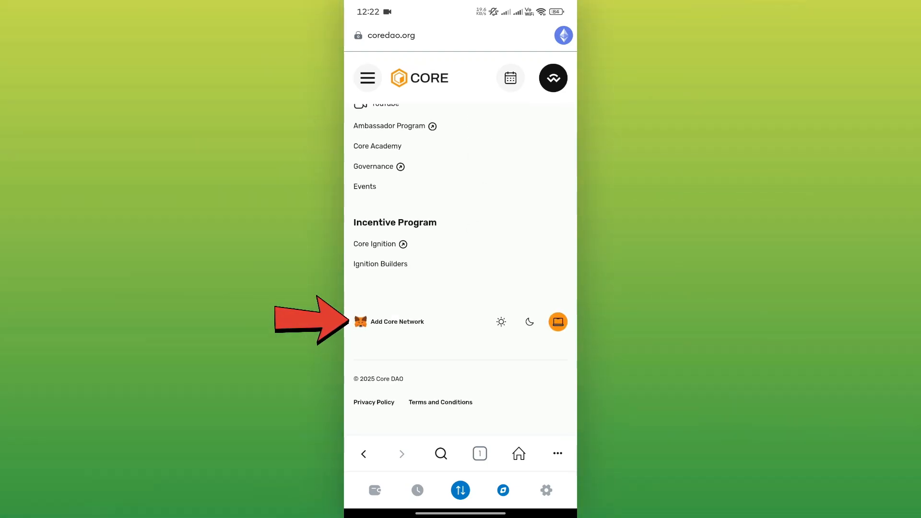
- Add the Core Dao network via the site's Add Core Network button and confirm it
{"action": "left_click", "coordinate": [397, 321]}
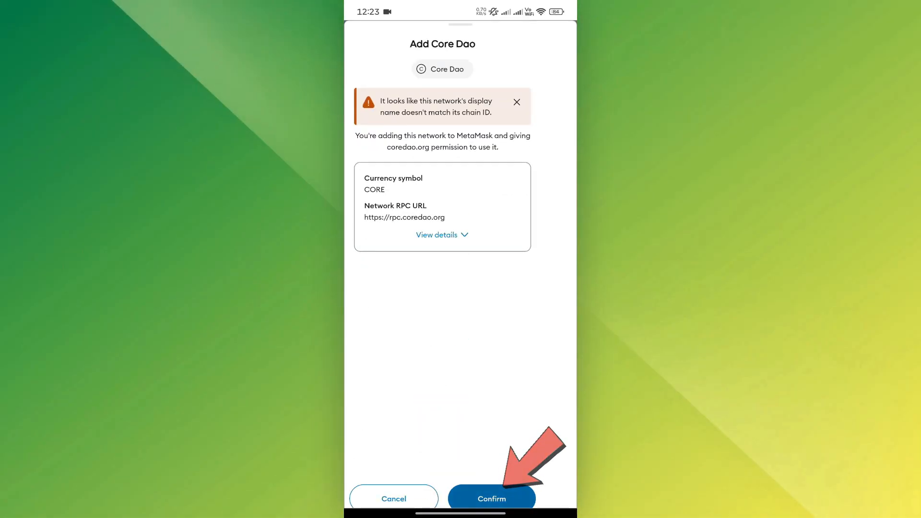
{"action": "left_click", "coordinate": [491, 498]}
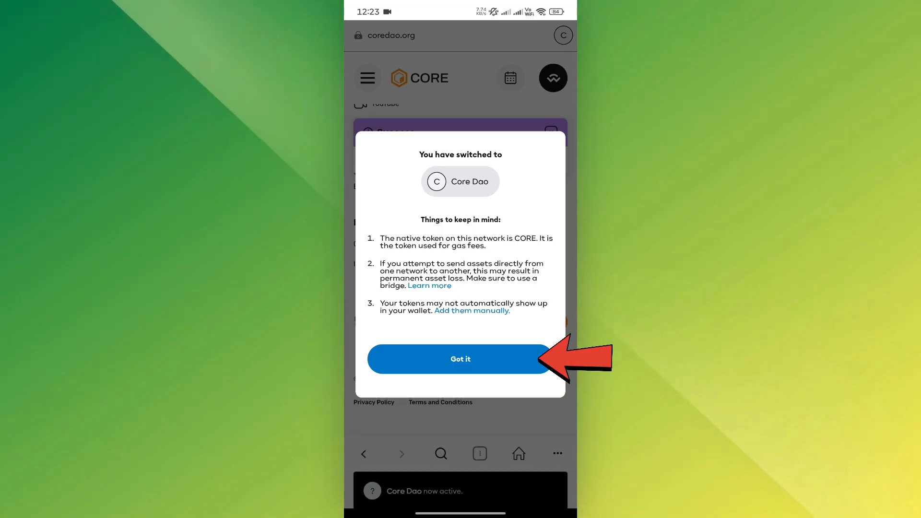
{"action": "left_click", "coordinate": [460, 359]}
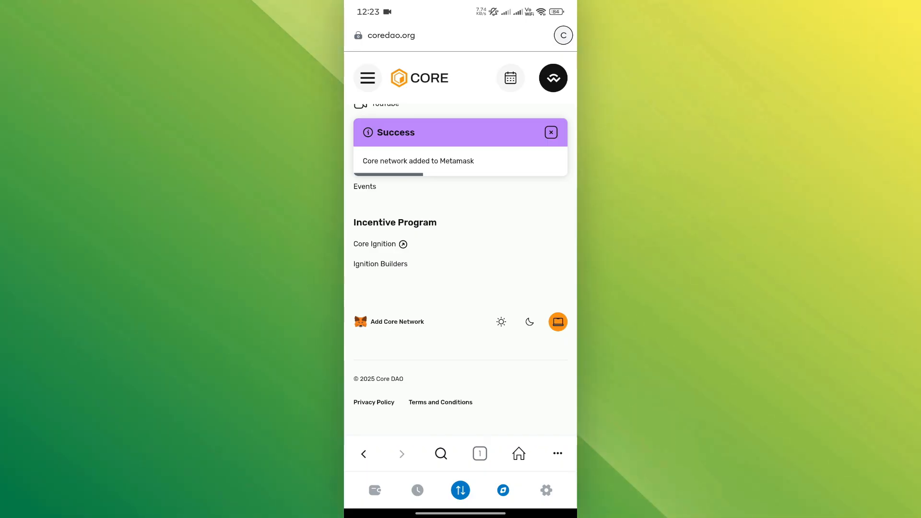